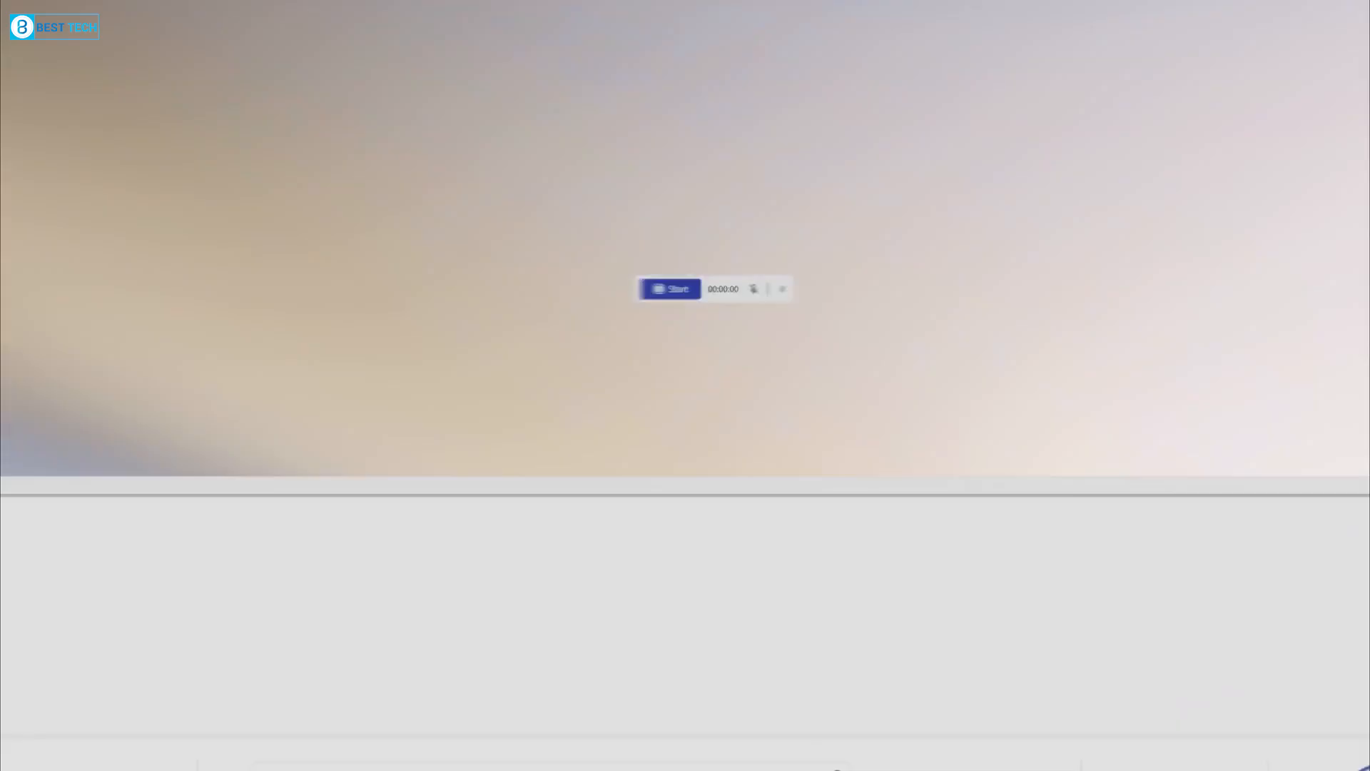
# Switch from the promo clip to the XDA article on Microsoft's Windows design prototype
pyautogui.click(670, 288)
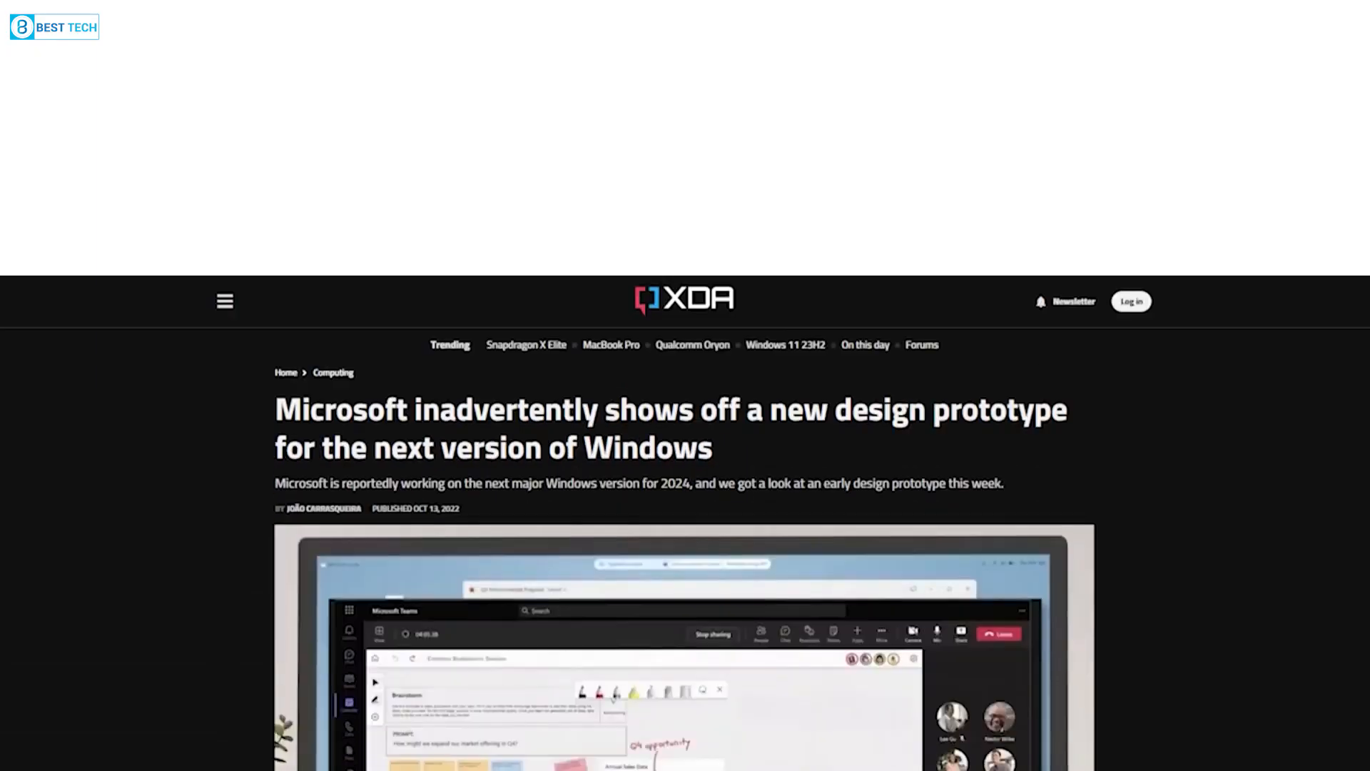
# Scroll the XDA article past its prototype screenshot
pyautogui.scroll(-3)
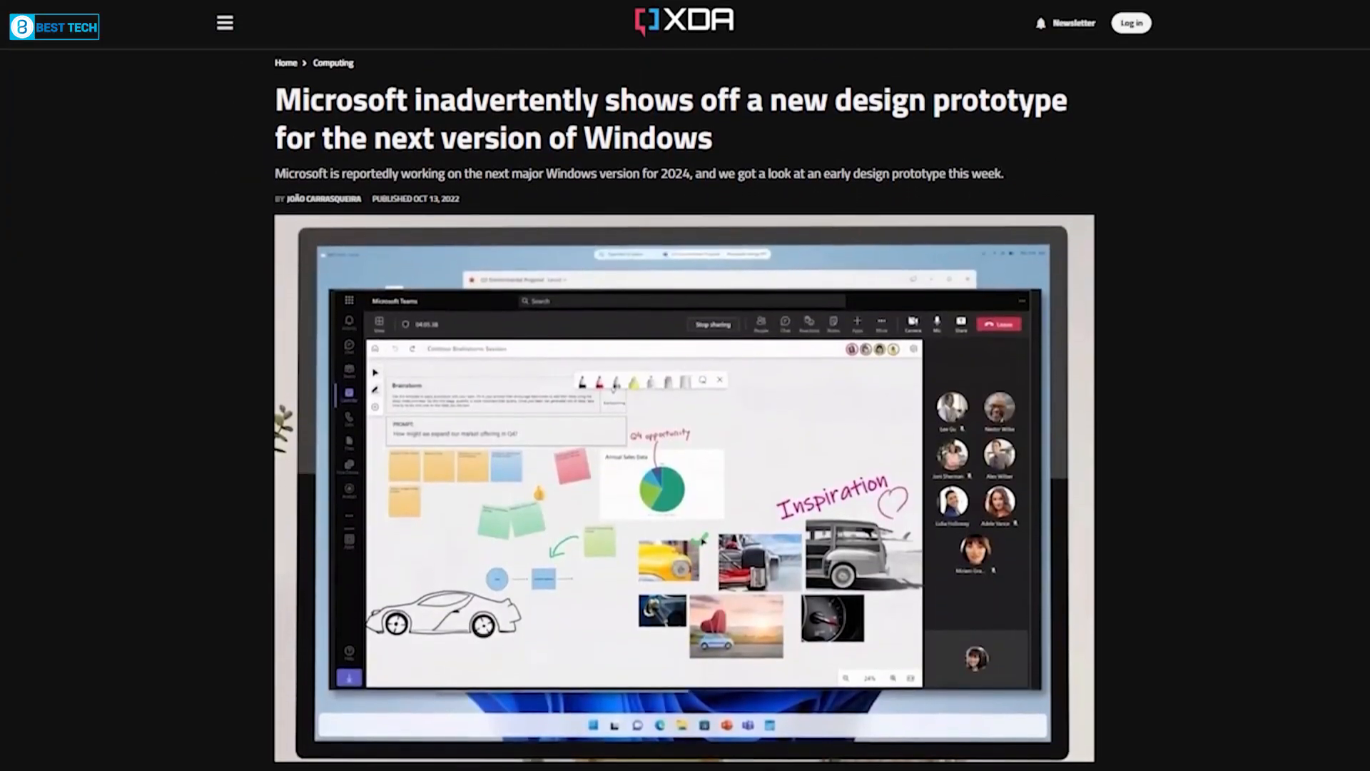
pyautogui.scroll(-3)
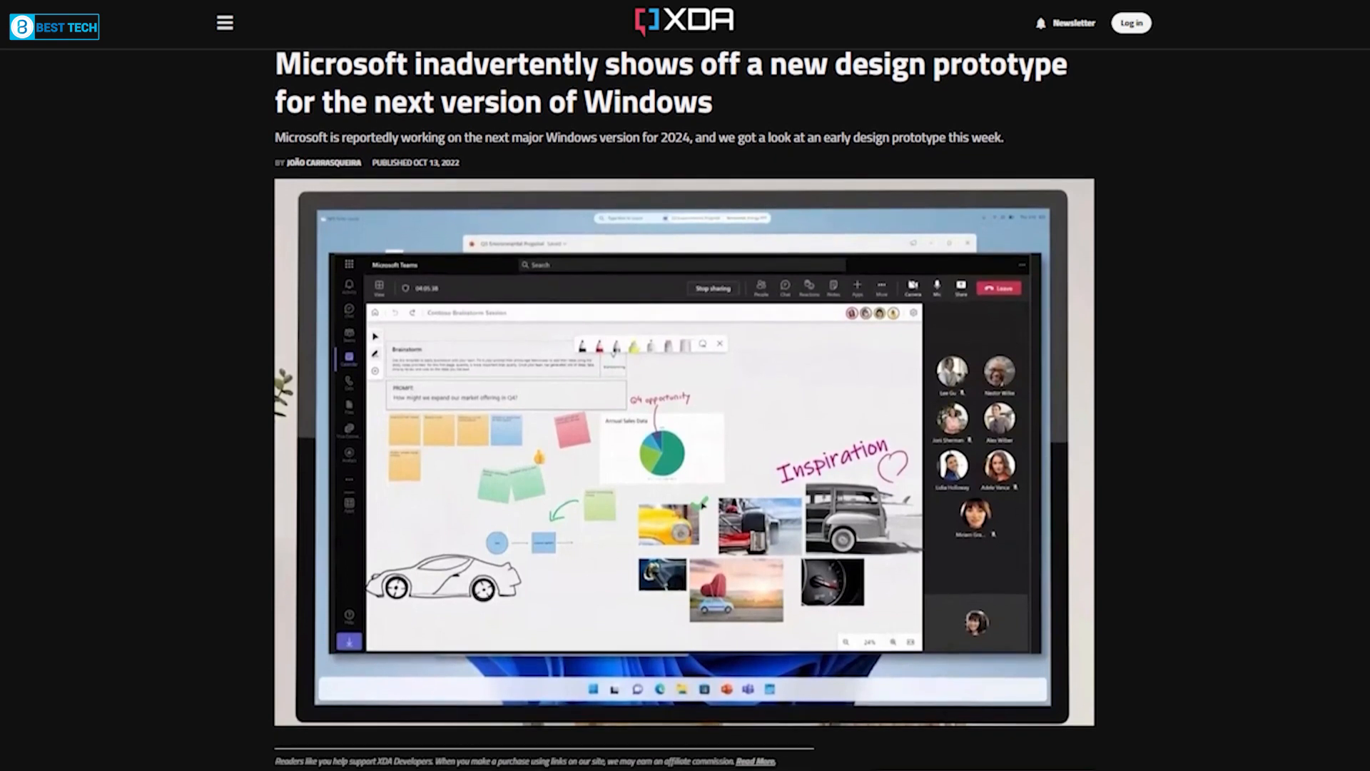
pyautogui.scroll(-3)
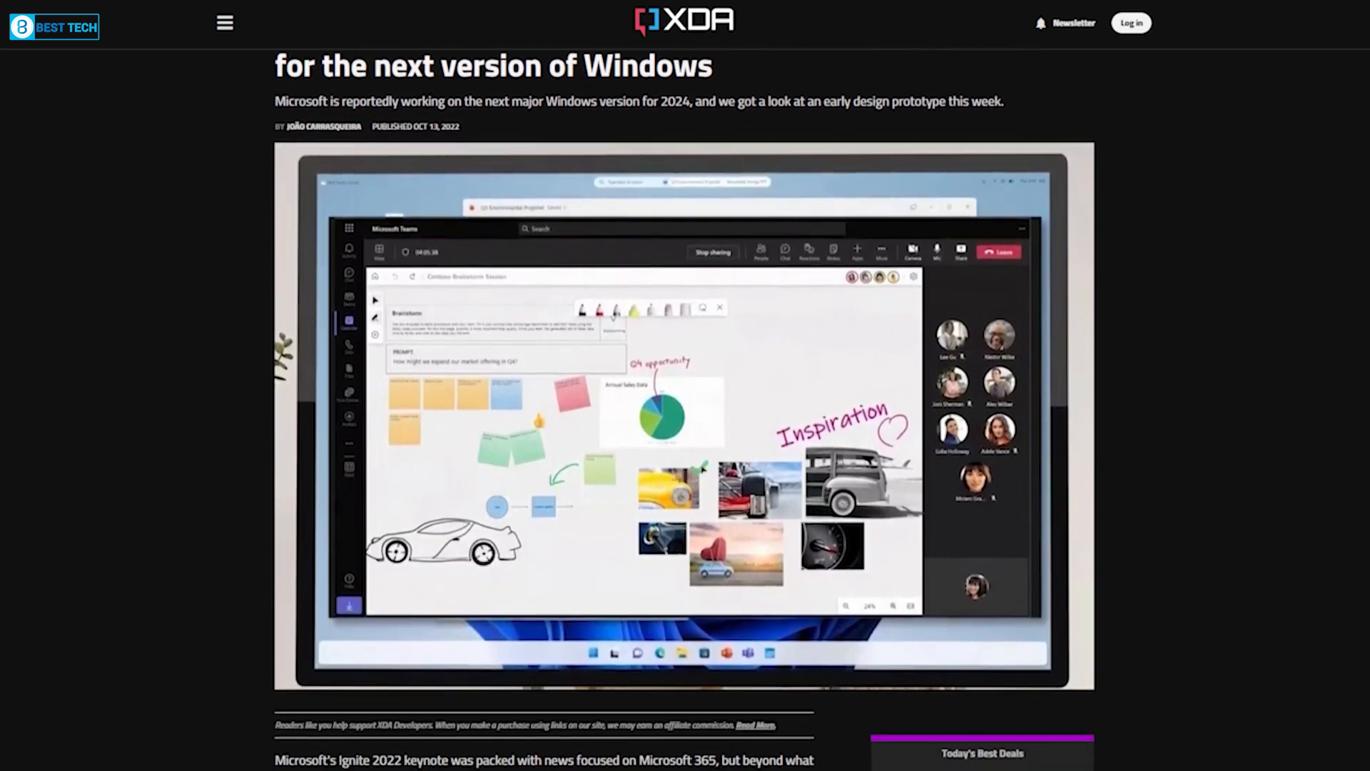
pyautogui.scroll(-3)
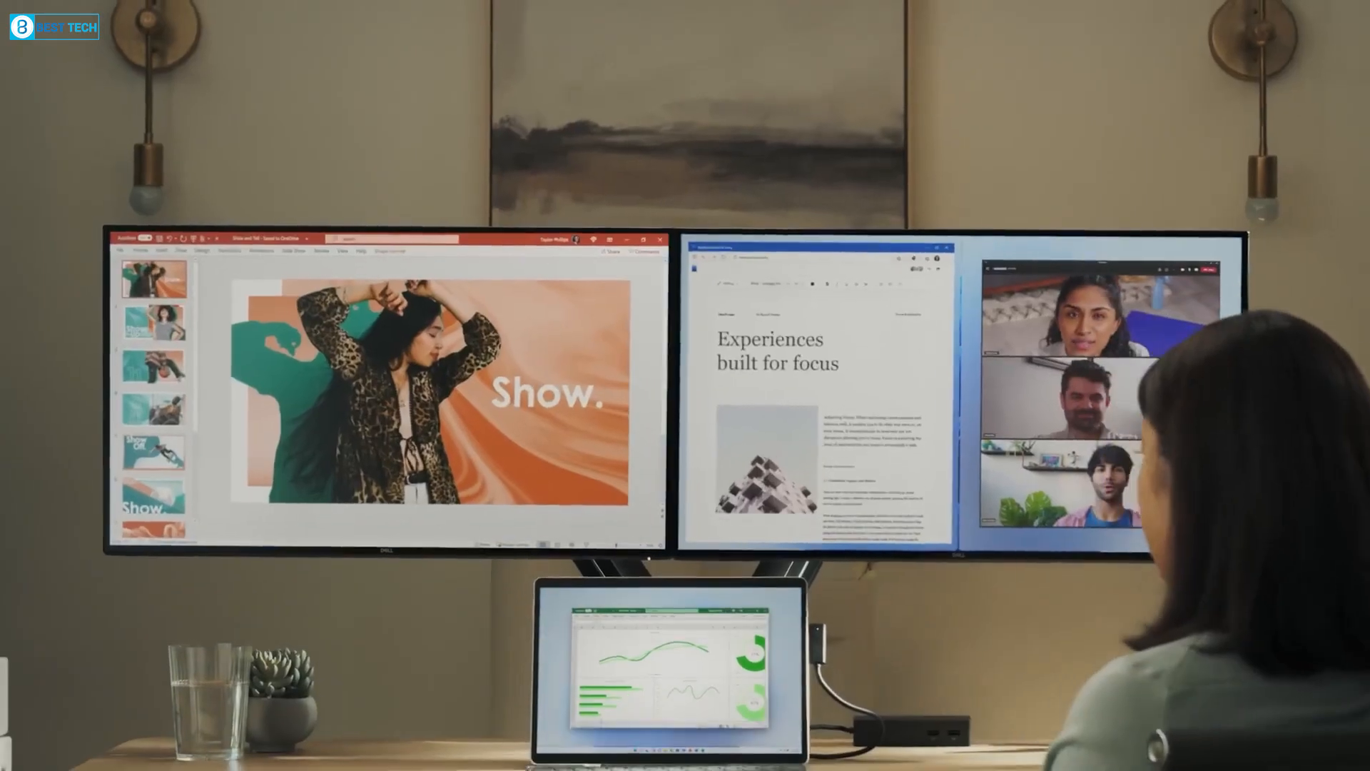
# Show Task View with Work, Design, Chill and Gaming desktops, then the taskbar Start button
pyautogui.click(628, 679)
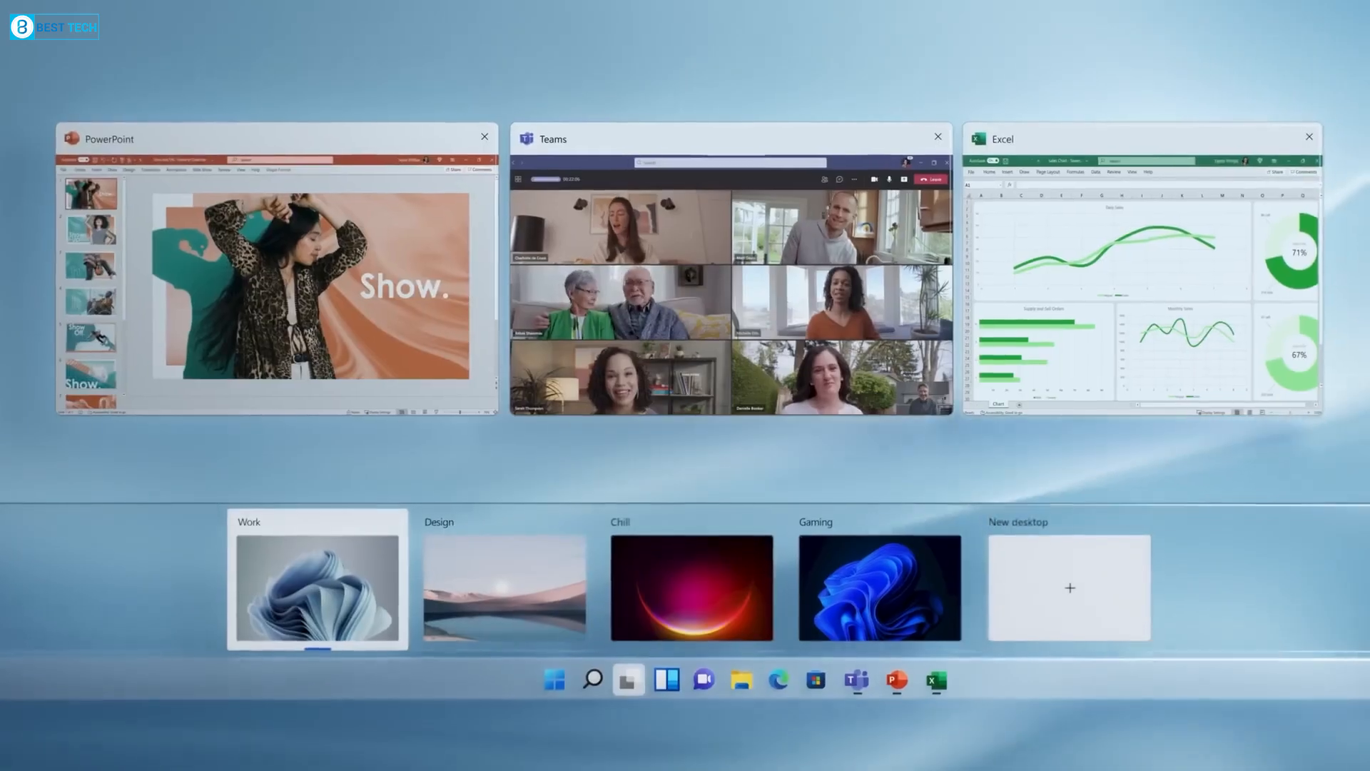
pyautogui.click(690, 588)
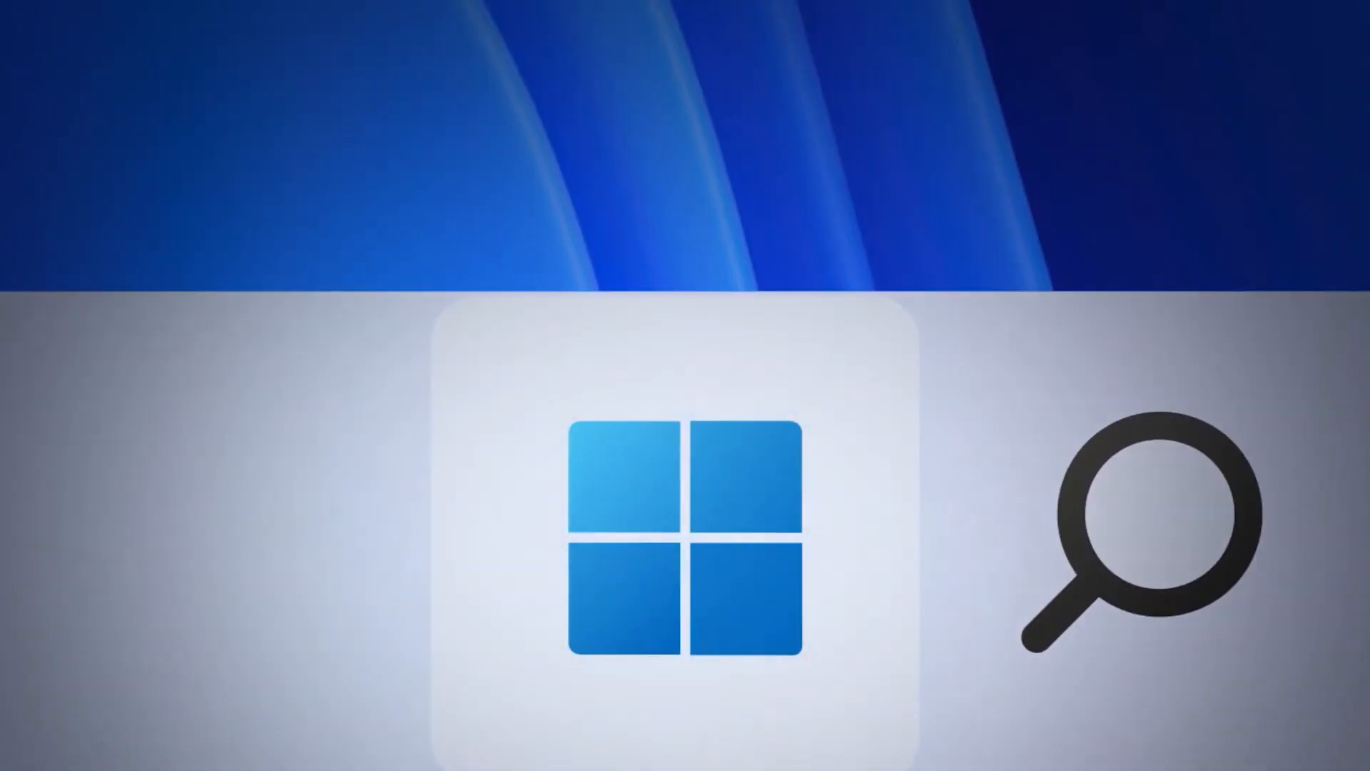
# Generate a green Digital art background with Cocreator from 'green background, illustration style'
pyautogui.click(576, 750)
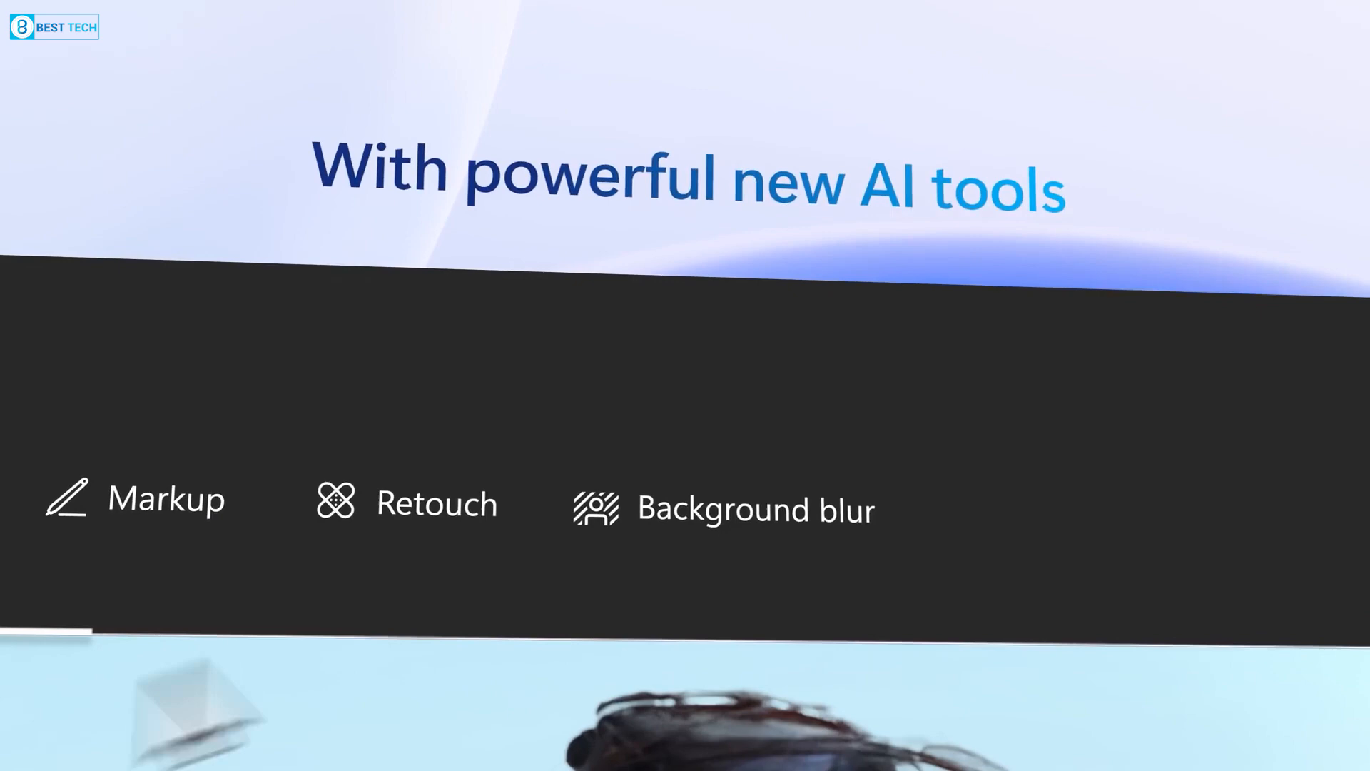
pyautogui.click(826, 155)
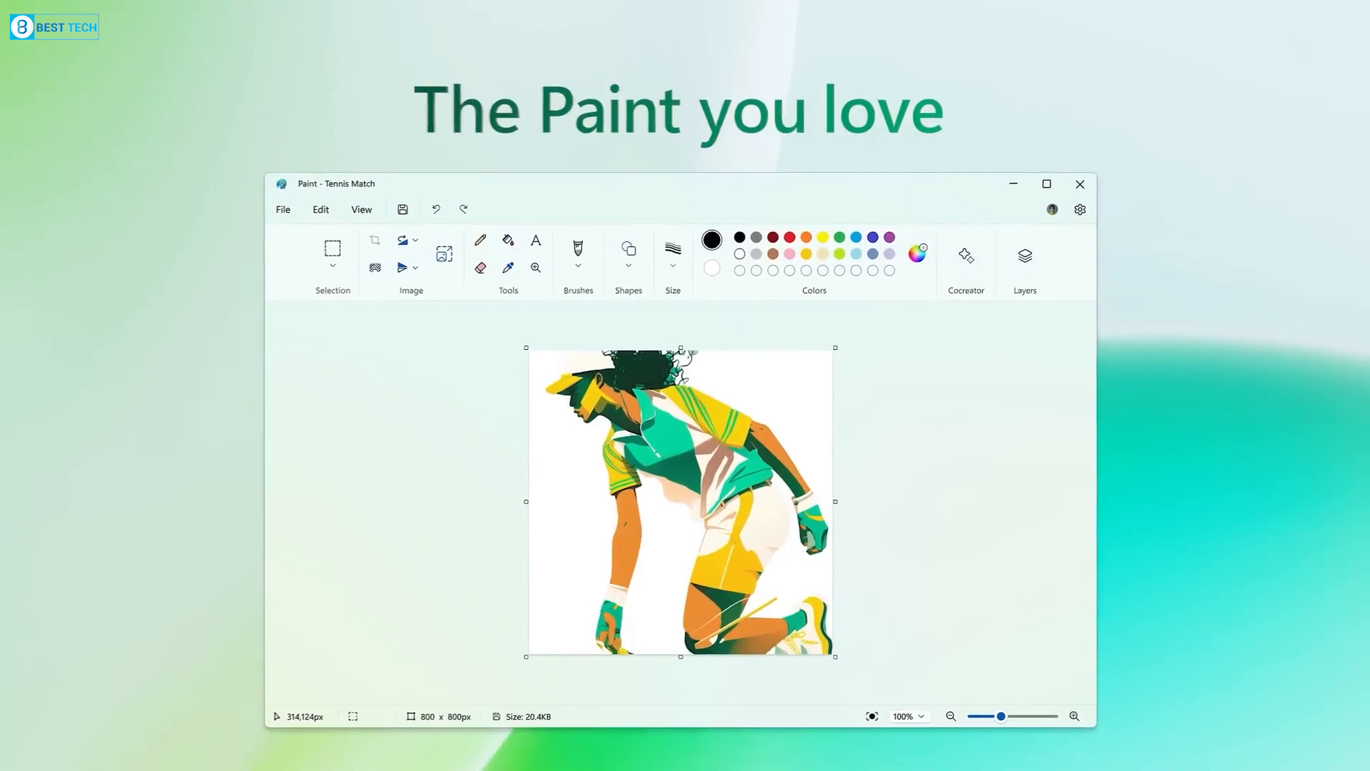
pyautogui.click(1024, 258)
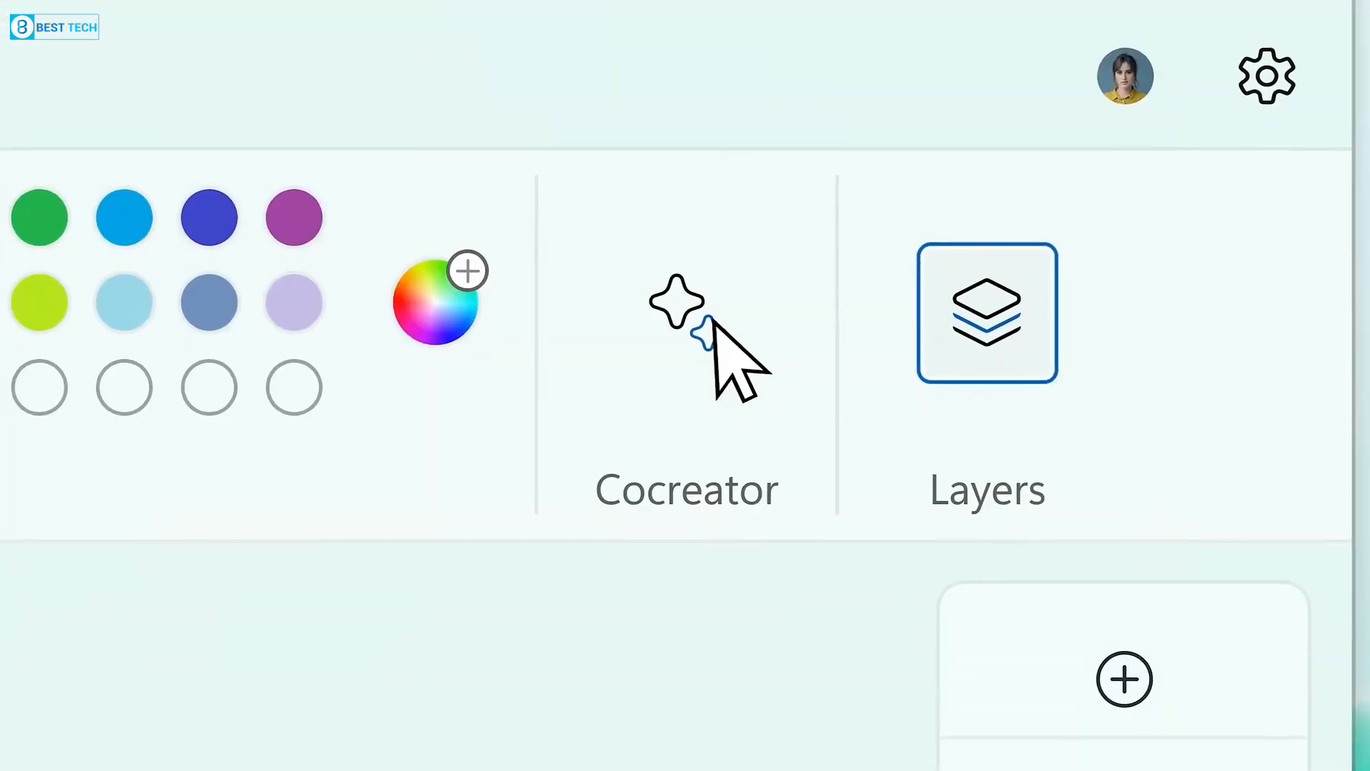
pyautogui.click(686, 350)
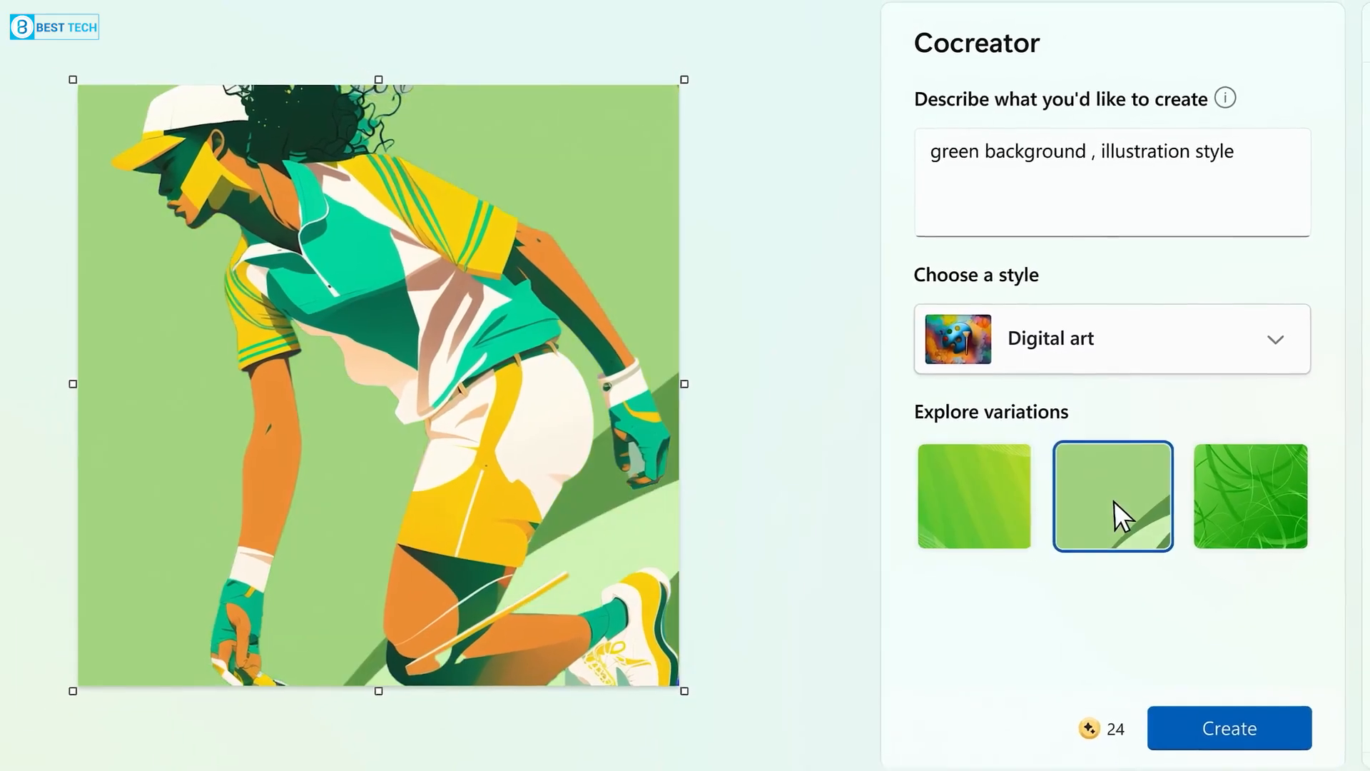